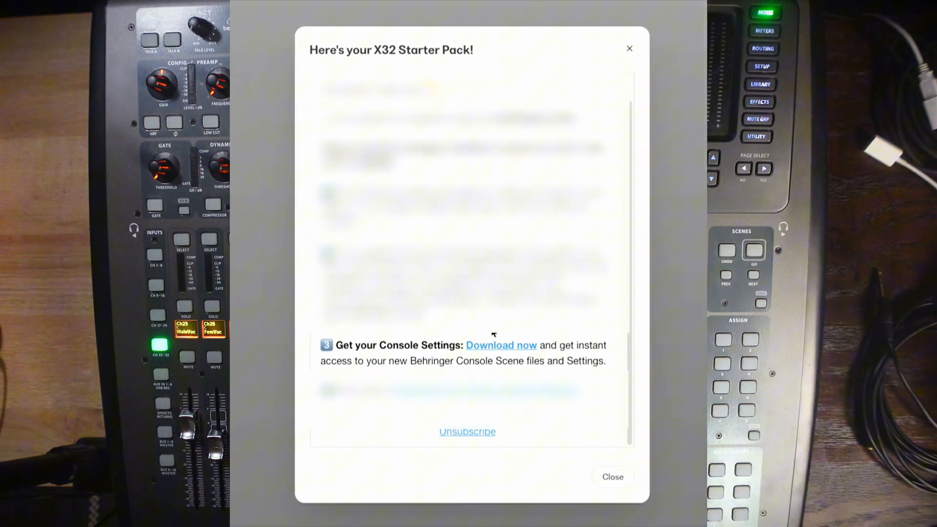
{"action": "mouse_move", "coordinate": [502, 352]}
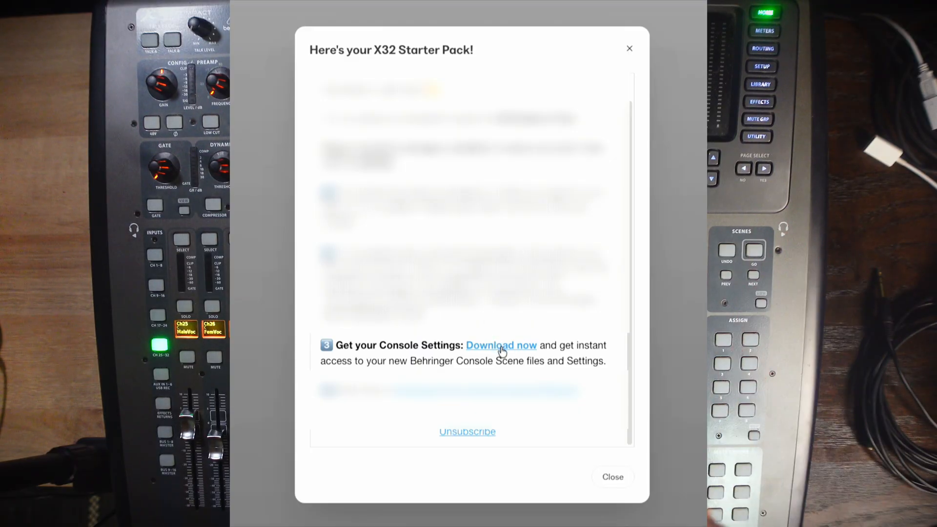
- Download the X32 starter pack settings zip, extract it in Downloads, and open the folder
{"action": "left_click", "coordinate": [501, 345]}
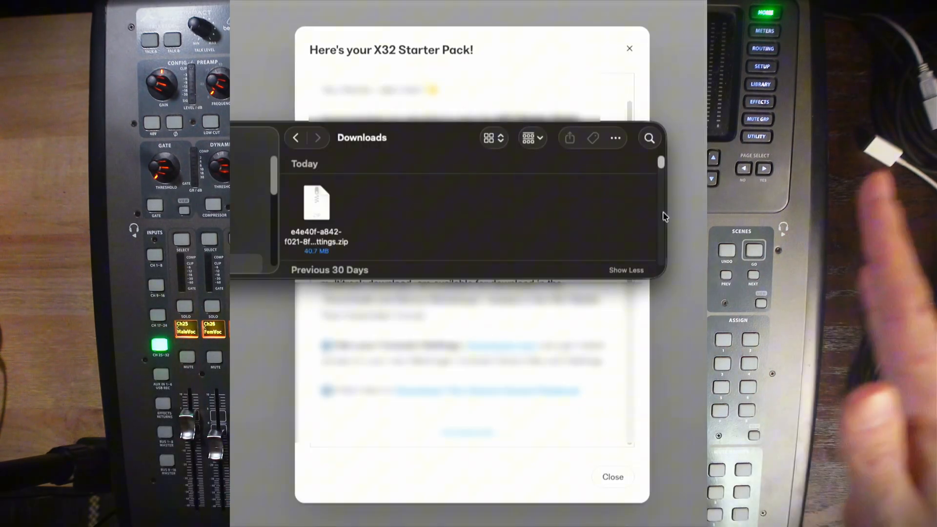
{"action": "double_click", "coordinate": [317, 203]}
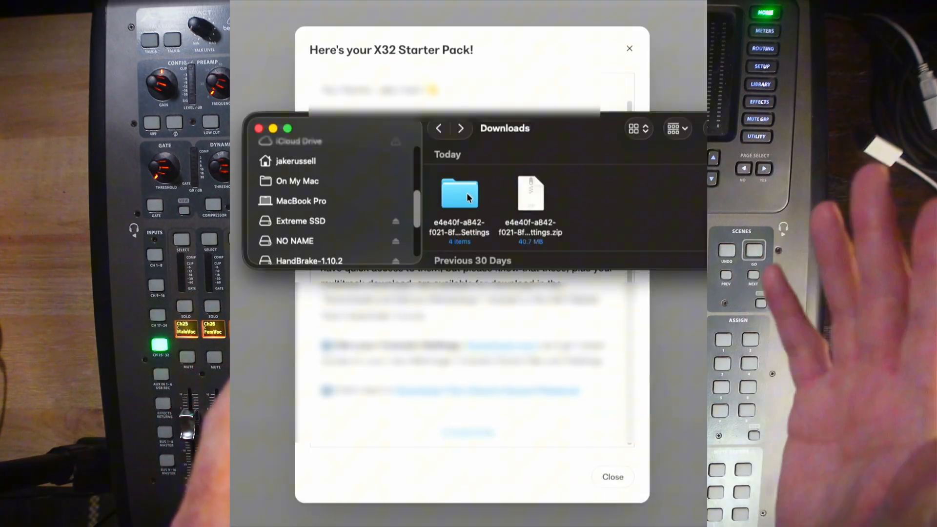
{"action": "left_click", "coordinate": [459, 198]}
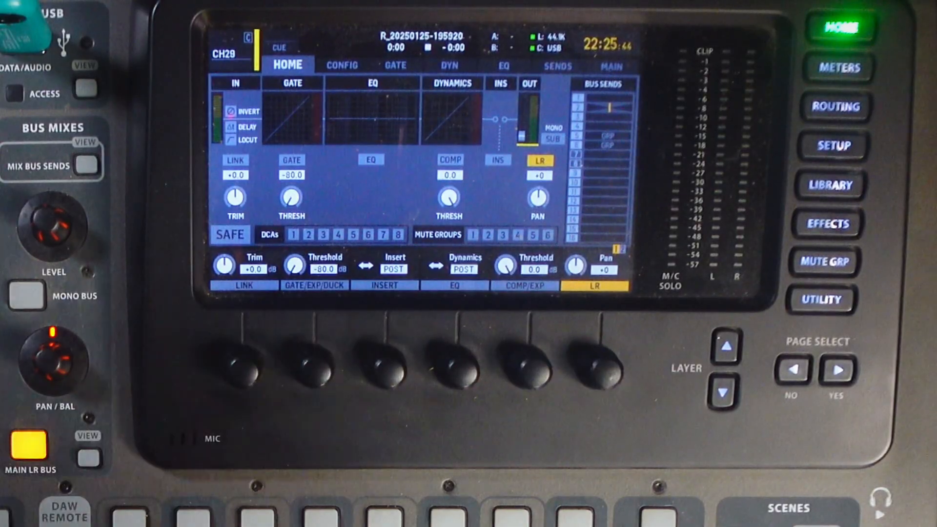
- Show the X32 channel preset library listing Camp presets like Hi Tom, Kick and Snare
{"action": "left_click", "coordinate": [830, 185]}
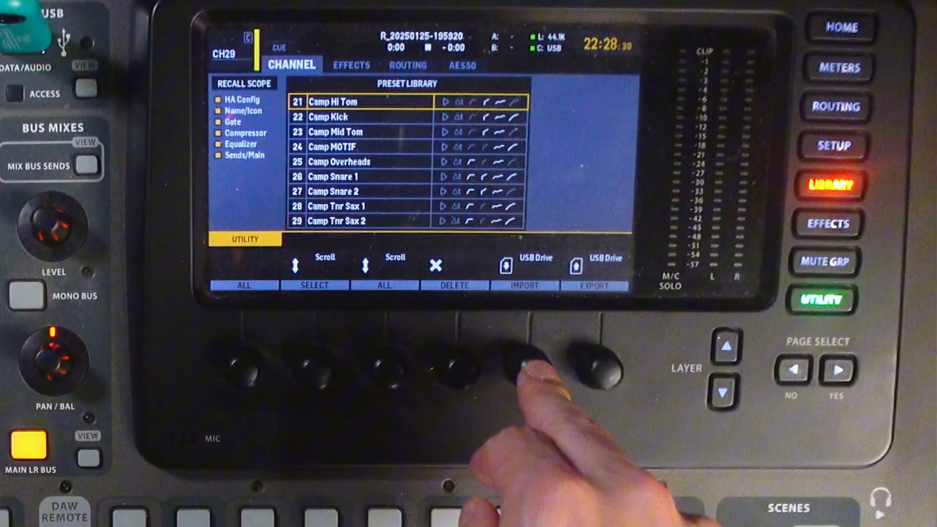
- Browse the USB Channel Settings files to mark the Kick through Drum Overheads presets
{"action": "left_click", "coordinate": [524, 285]}
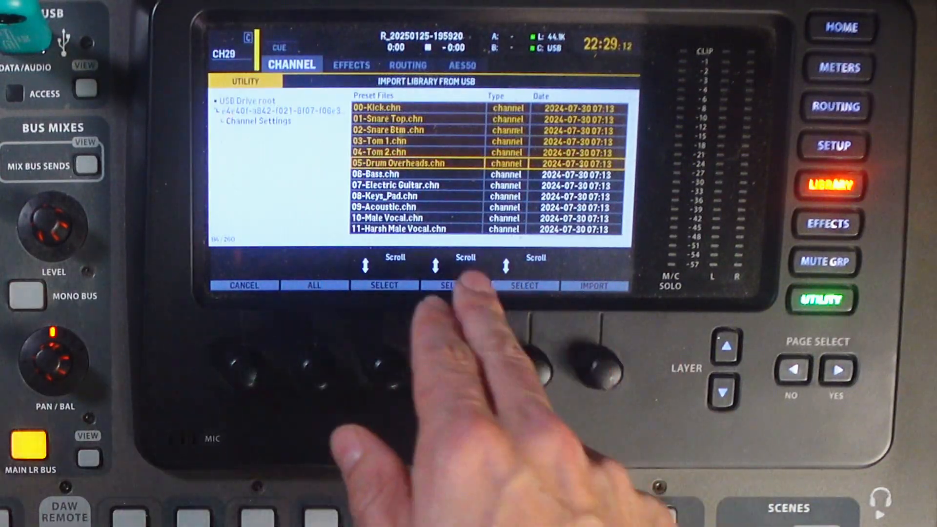
{"action": "left_click", "coordinate": [593, 285]}
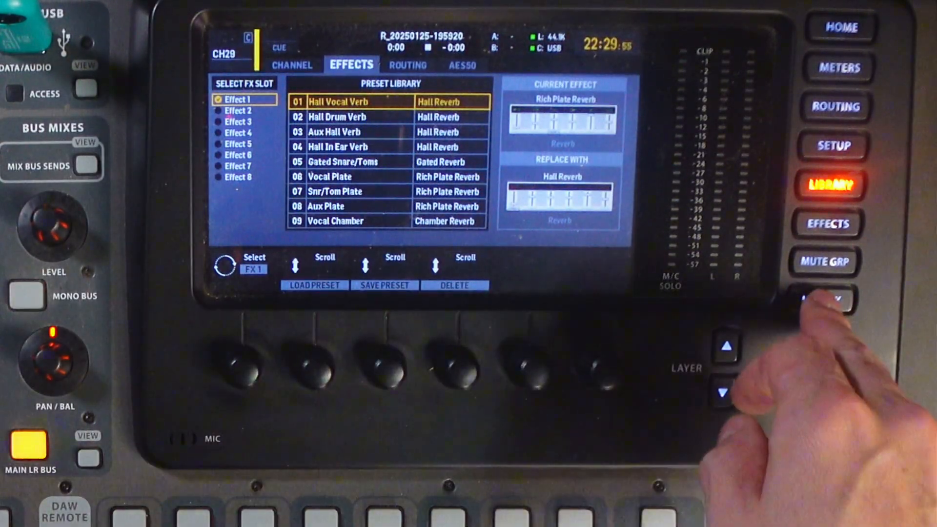
- Show the effects library utility functions offering USB import and export
{"action": "left_click", "coordinate": [825, 298]}
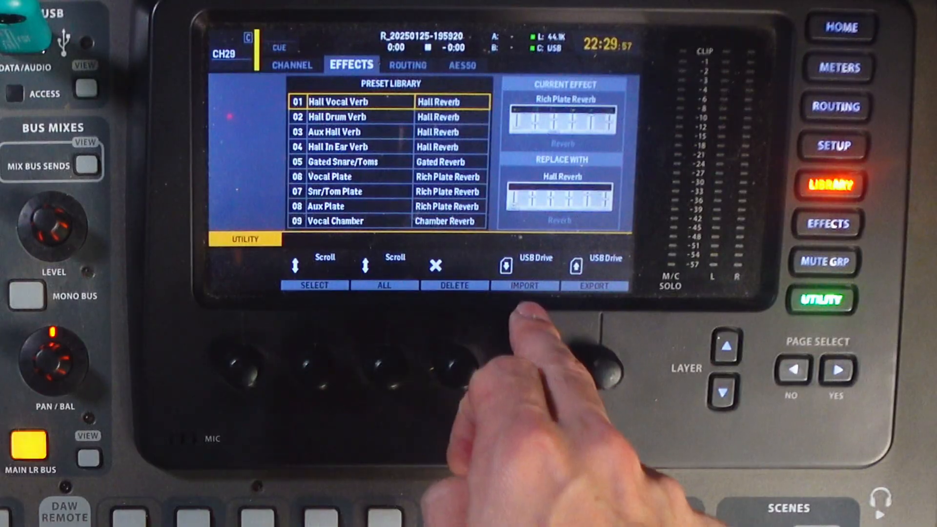